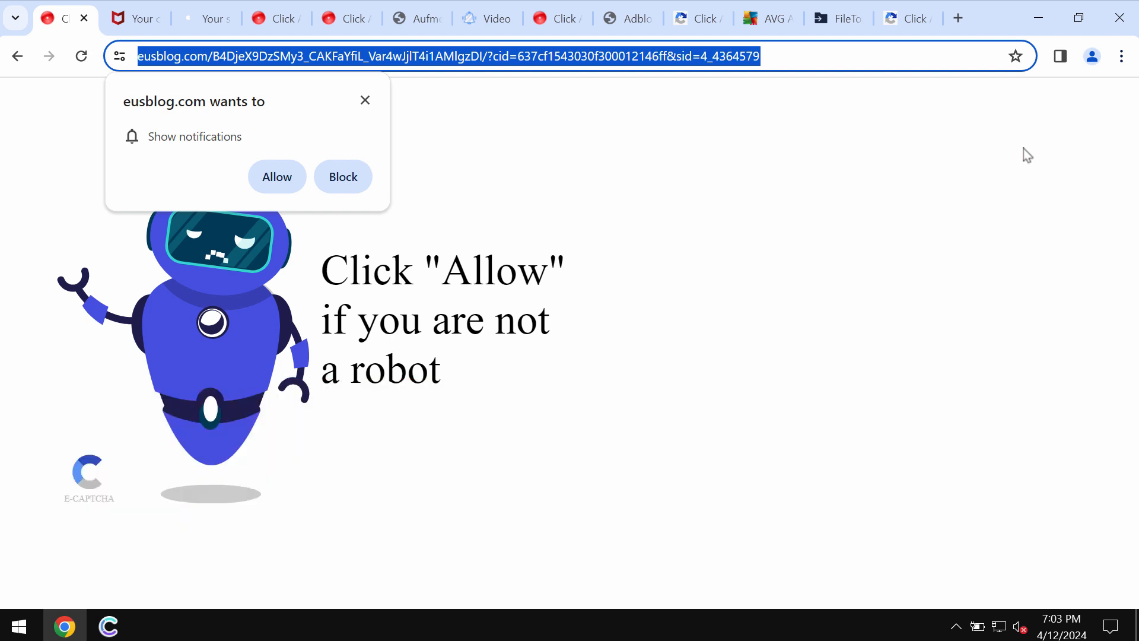
# Switch to the outedcenter.club tab showing the fake 'Click Allow' robot prompt.
pyautogui.click(276, 176)
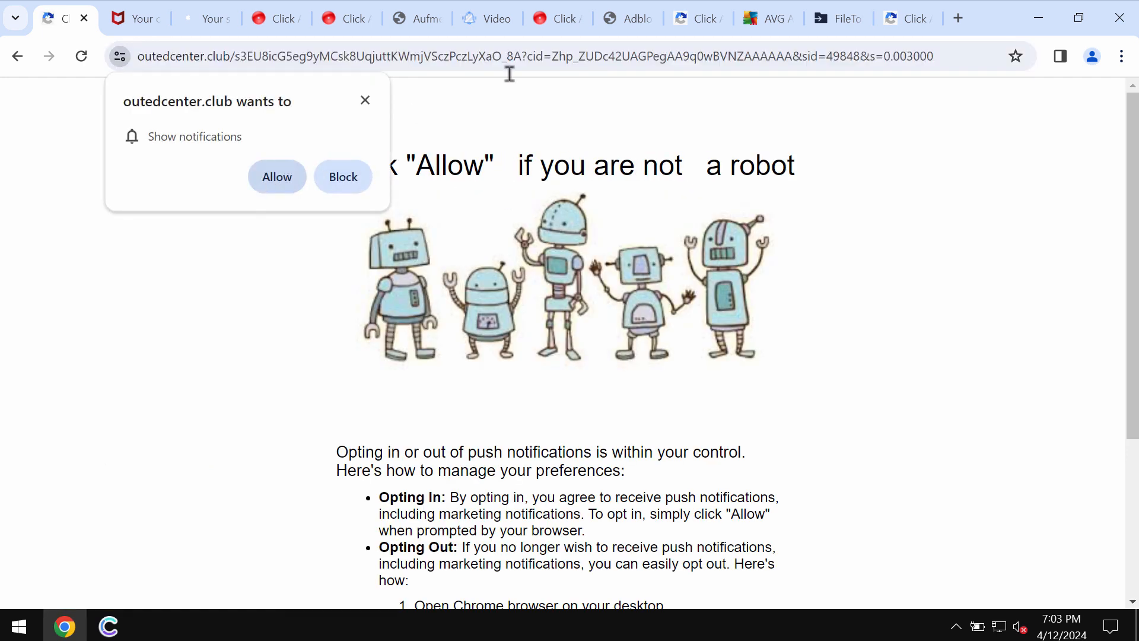
pyautogui.moveTo(907, 17)
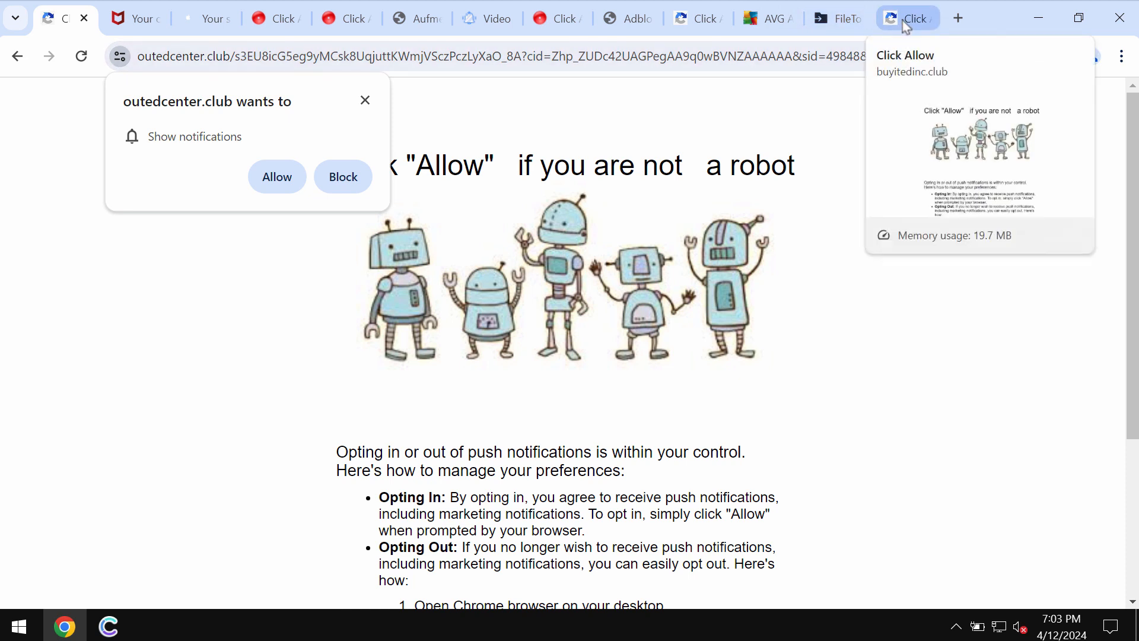
pyautogui.moveTo(768, 18)
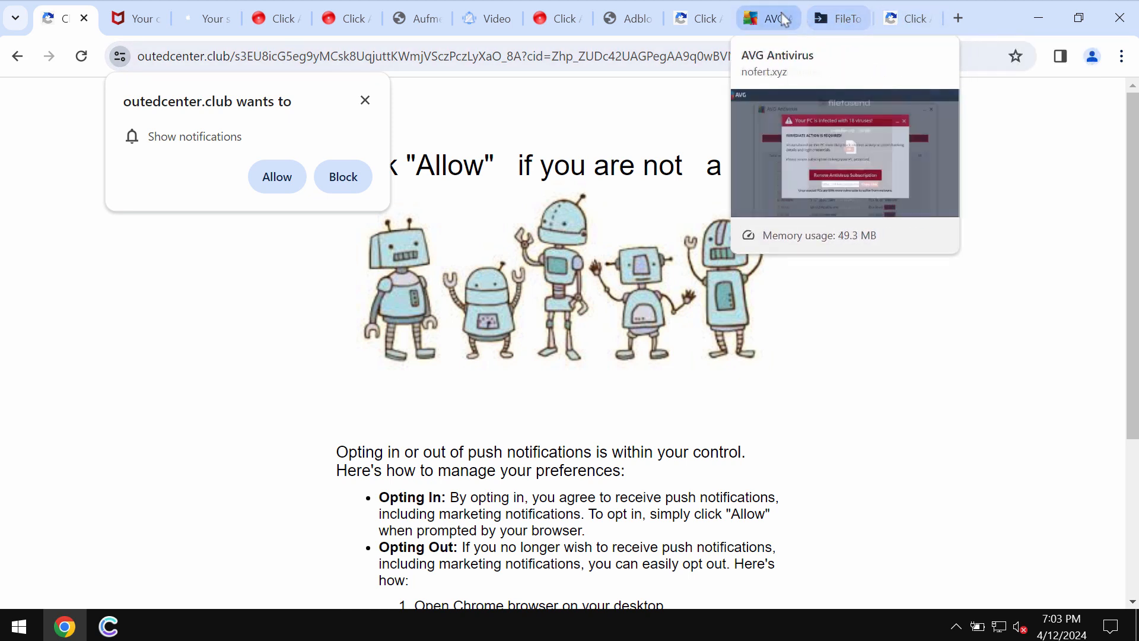
pyautogui.moveTo(627, 17)
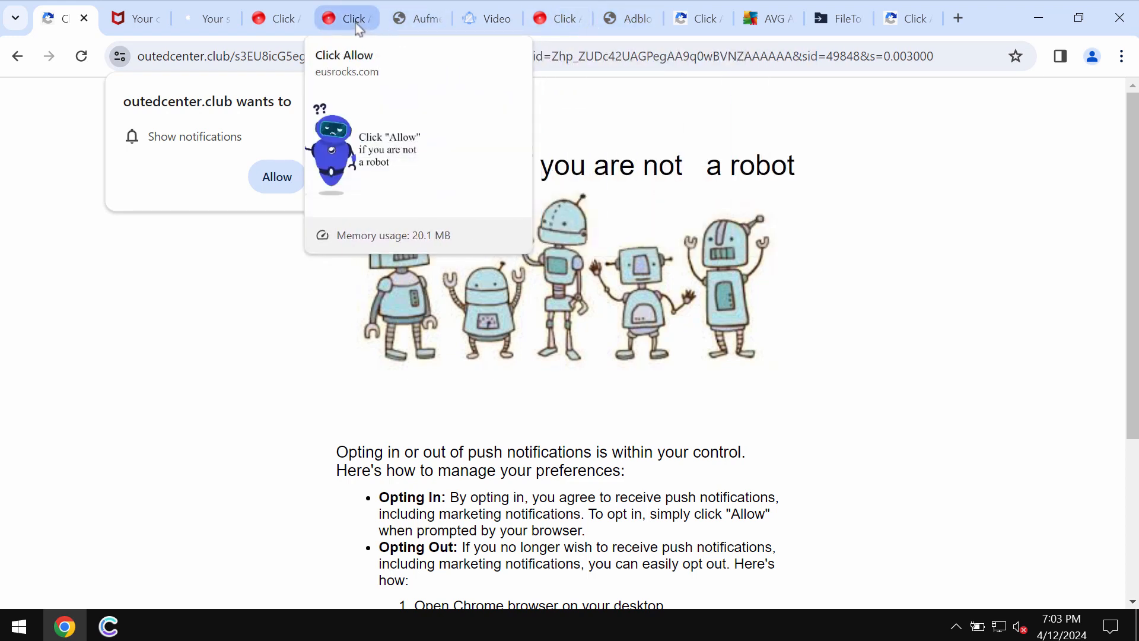
pyautogui.moveTo(206, 18)
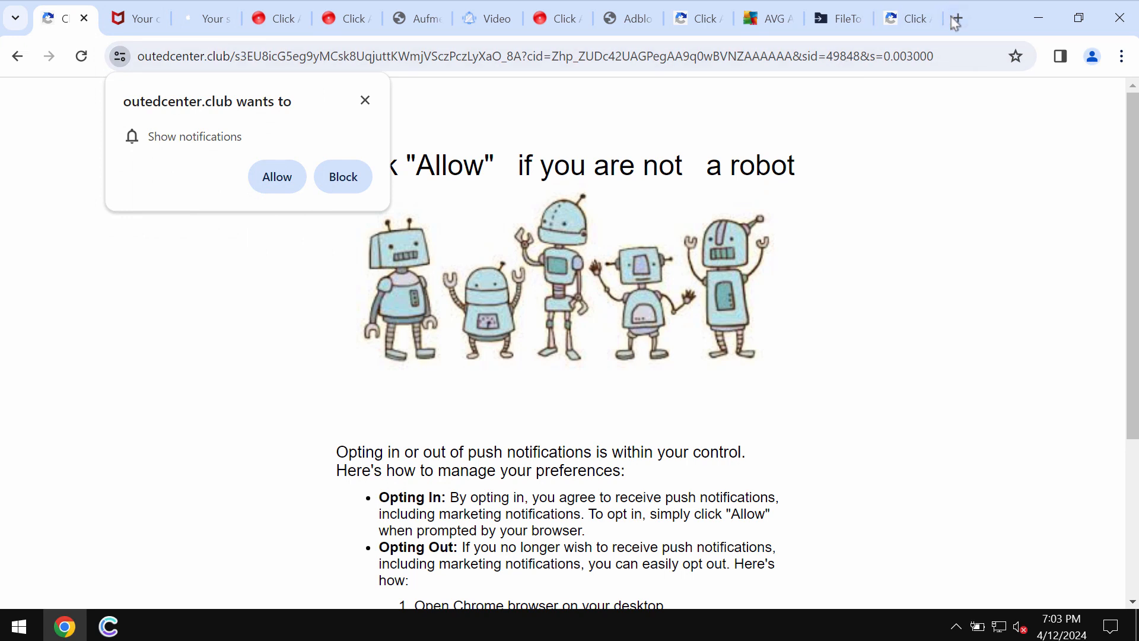
# In a new tab, reach Site settings via Settings > Privacy and security and scroll to Permissions.
pyautogui.click(955, 18)
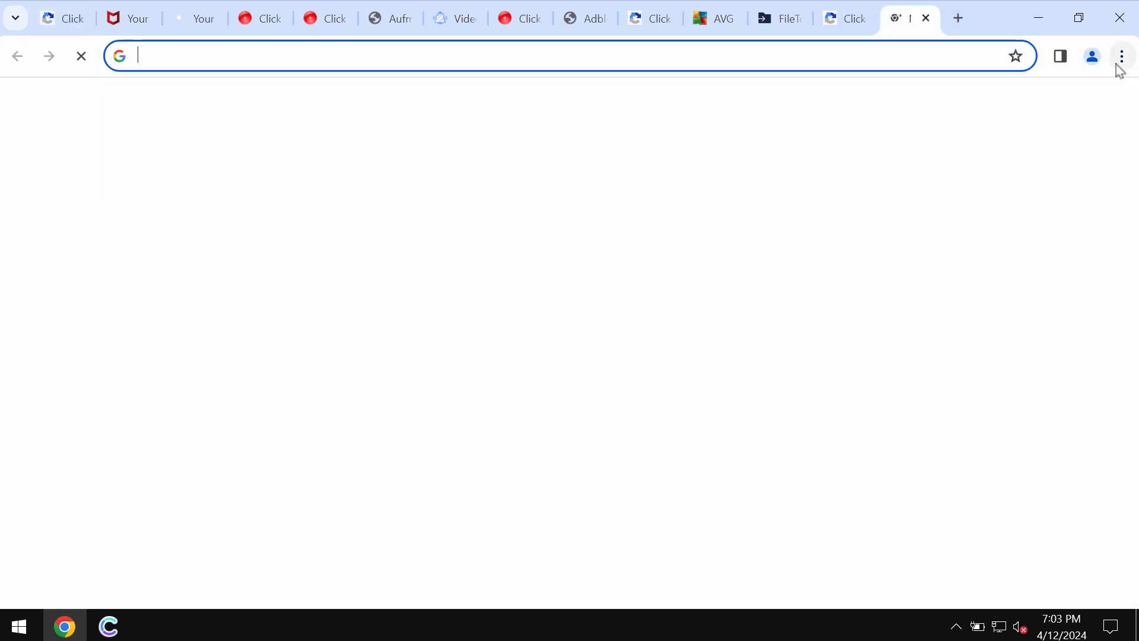
pyautogui.click(1121, 56)
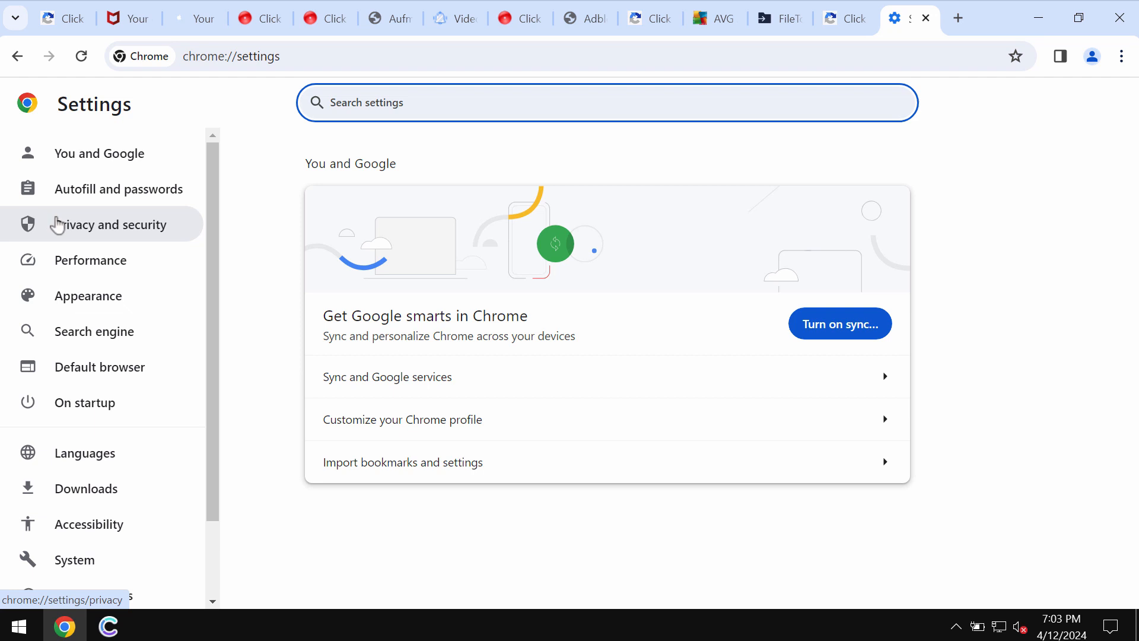
pyautogui.click(111, 225)
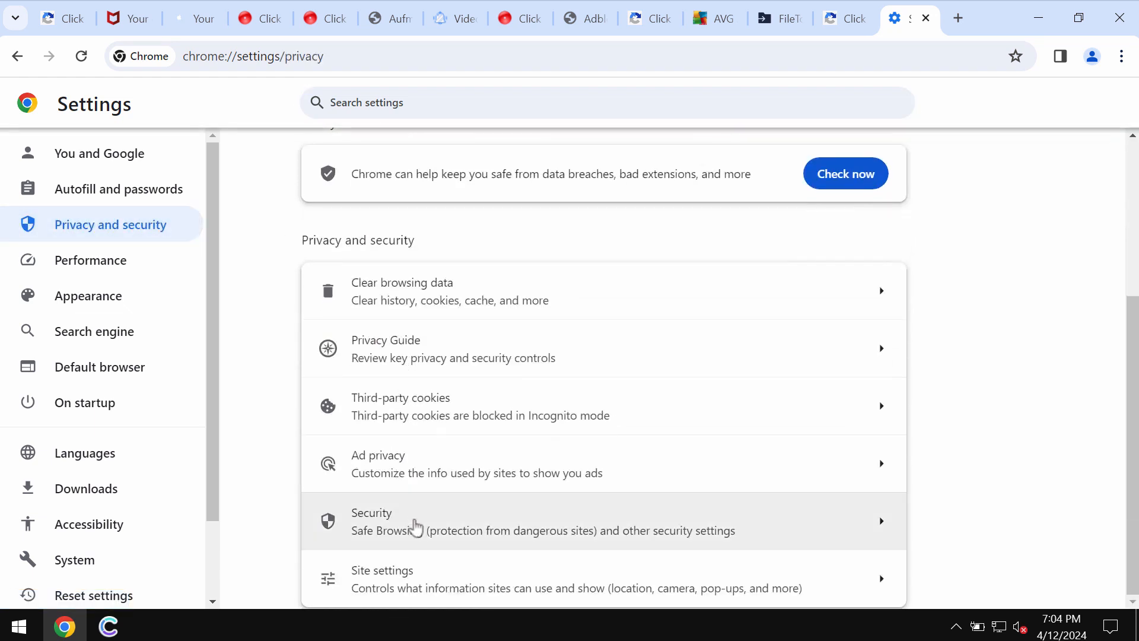
pyautogui.click(381, 579)
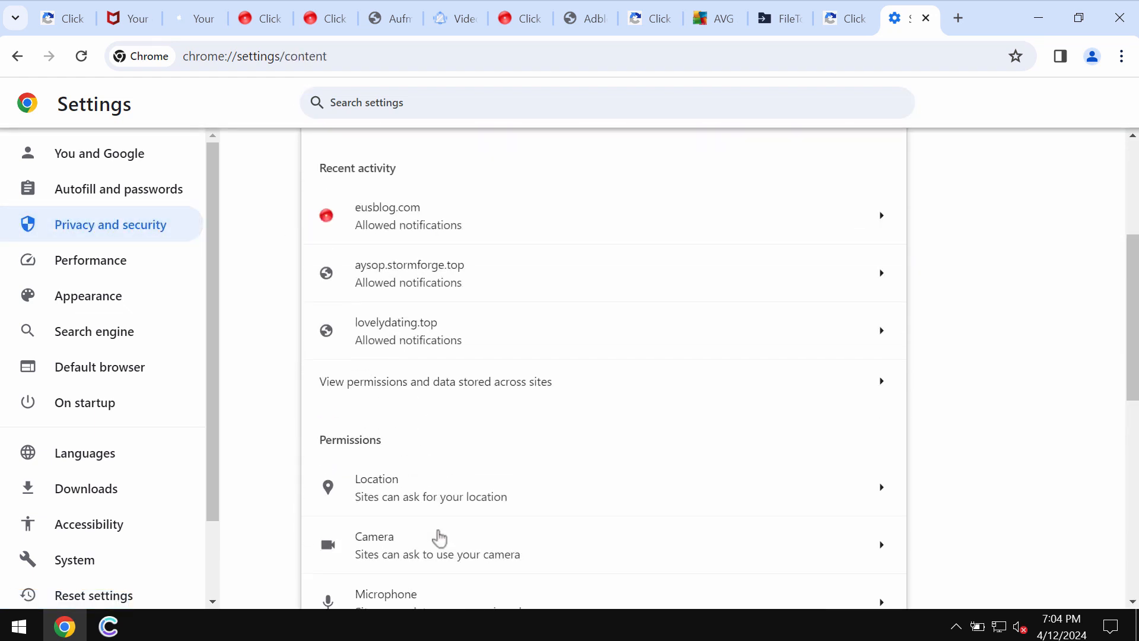
pyautogui.scroll(-3)
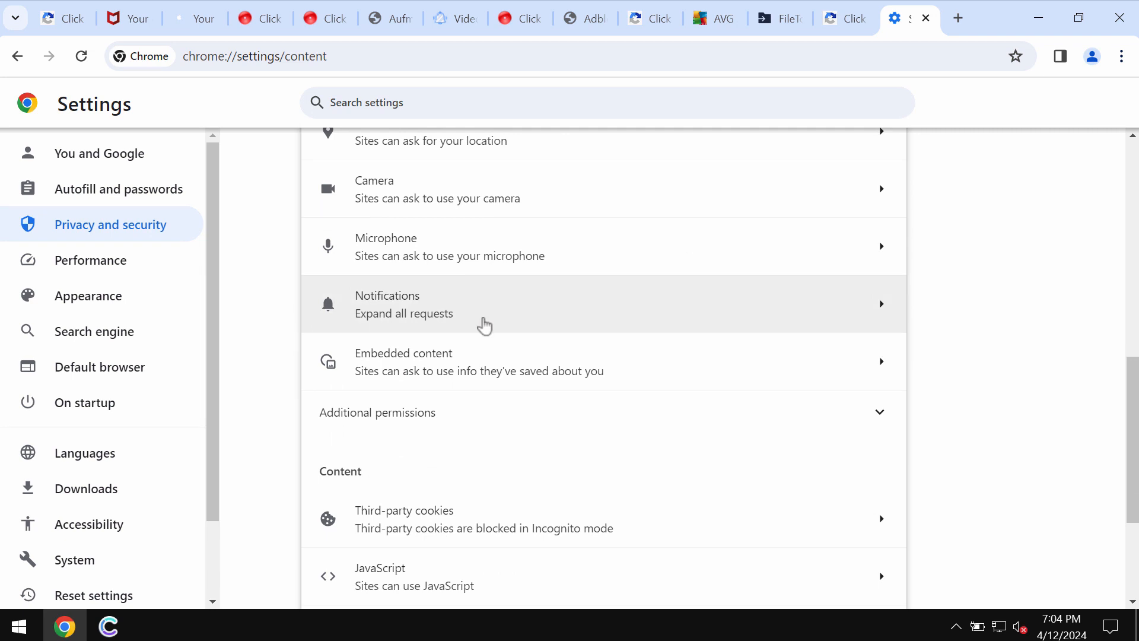
# In Notifications settings, remove eusblog.com and lovelydating.top from sites allowed to send notifications.
pyautogui.click(485, 304)
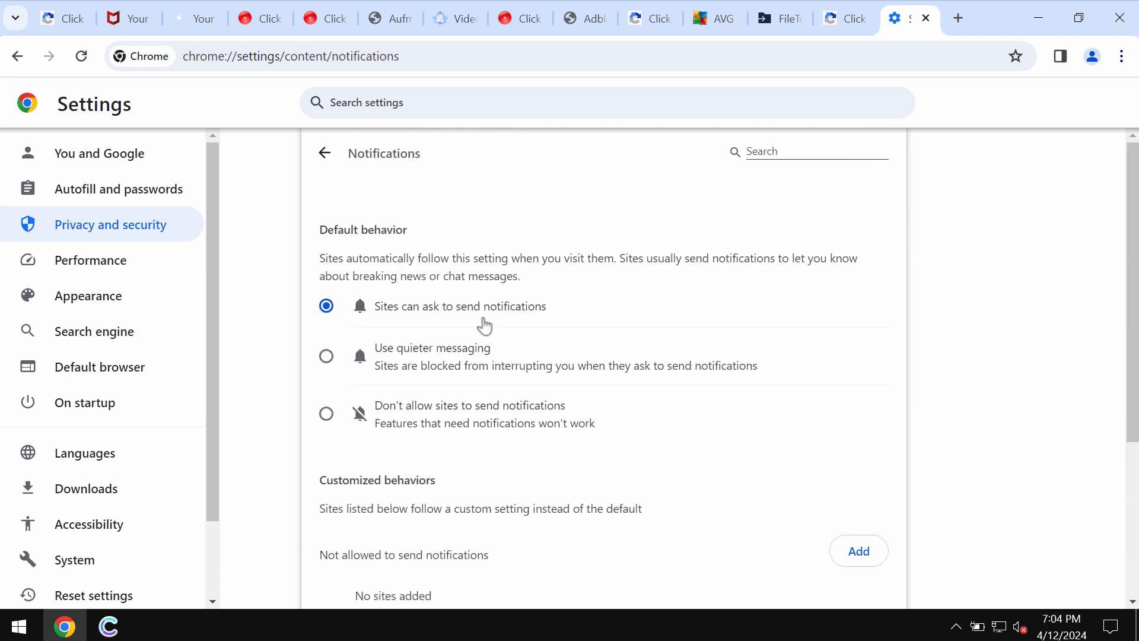
pyautogui.moveTo(520, 302)
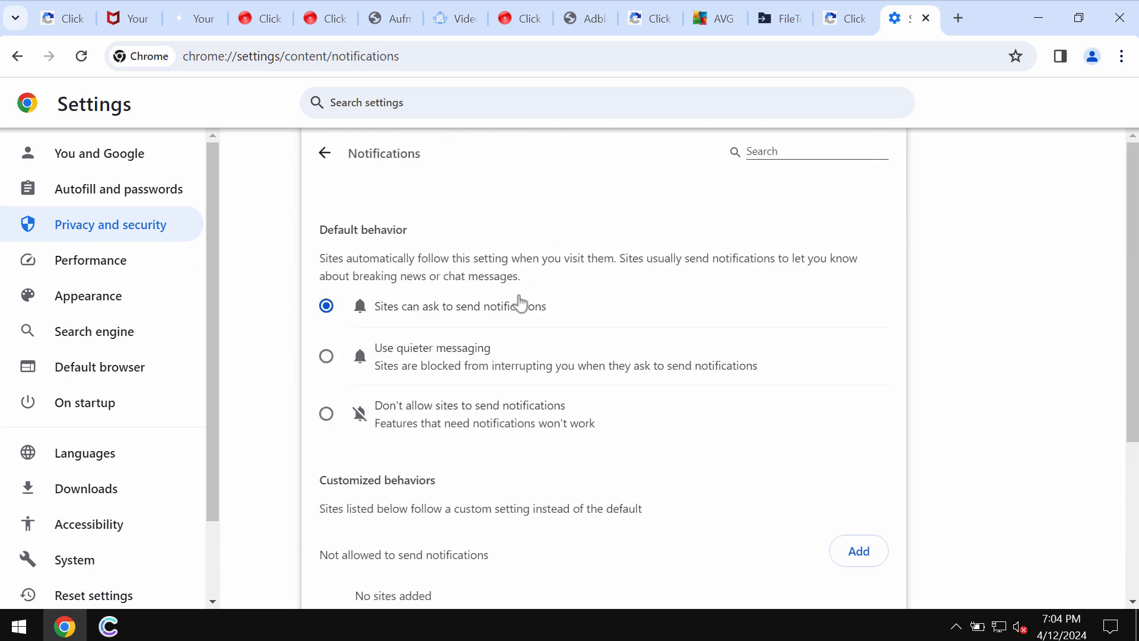
pyautogui.scroll(-3)
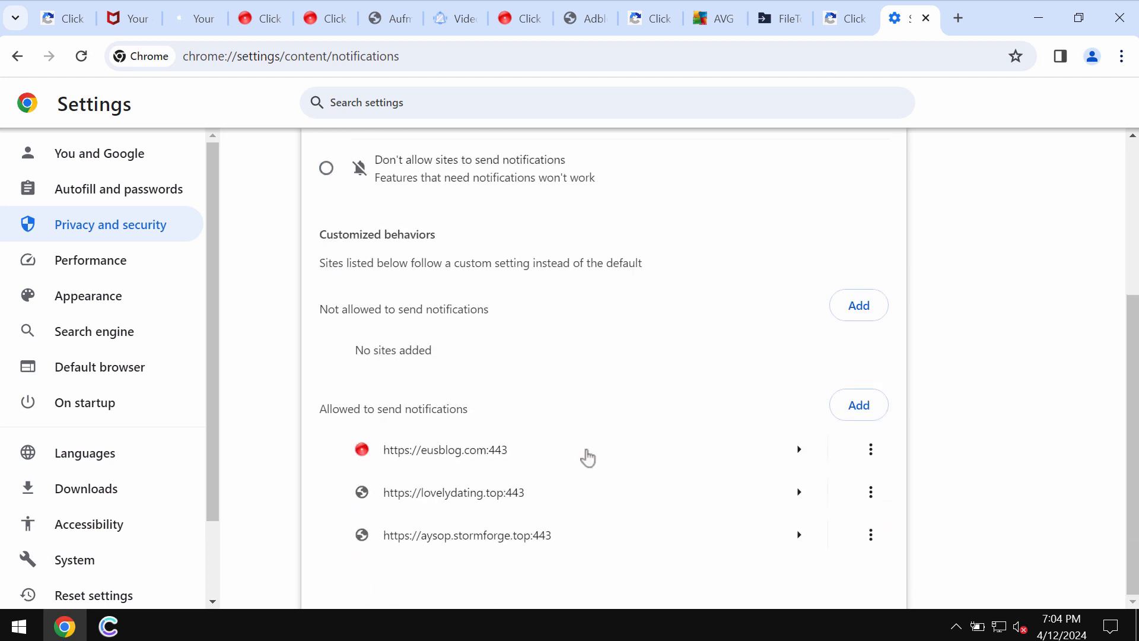
pyautogui.click(870, 448)
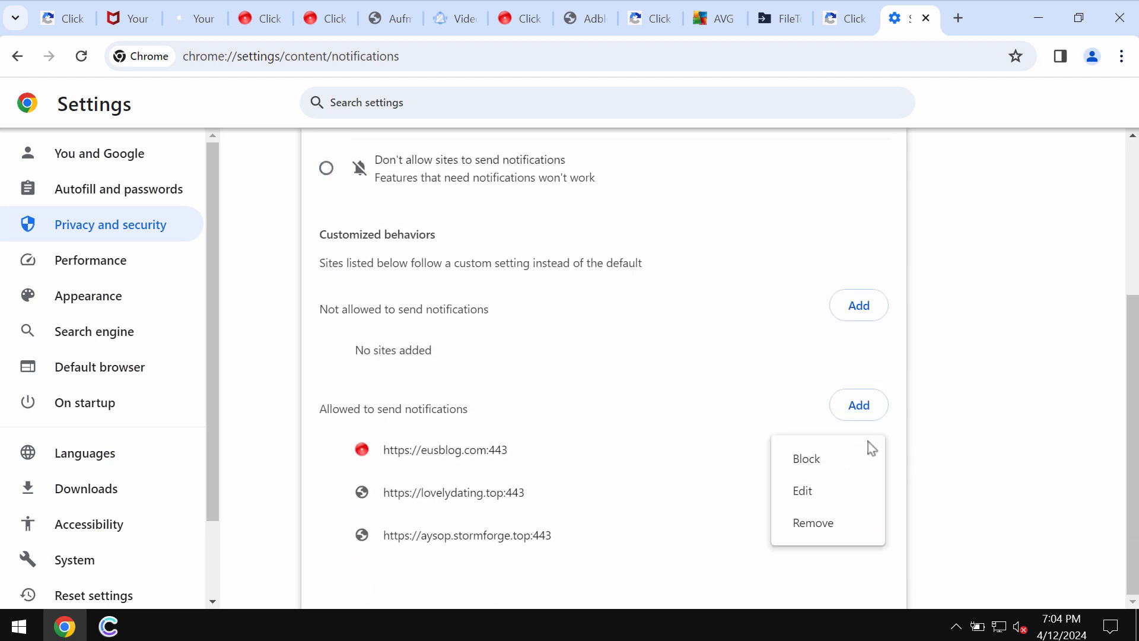
pyautogui.click(811, 522)
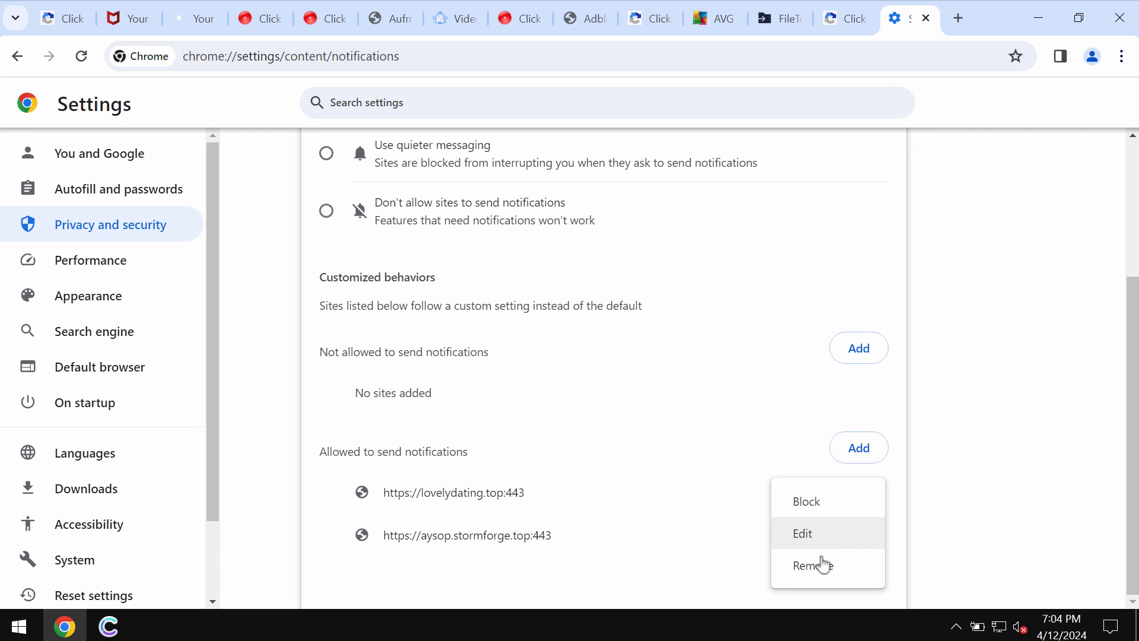
pyautogui.click(812, 565)
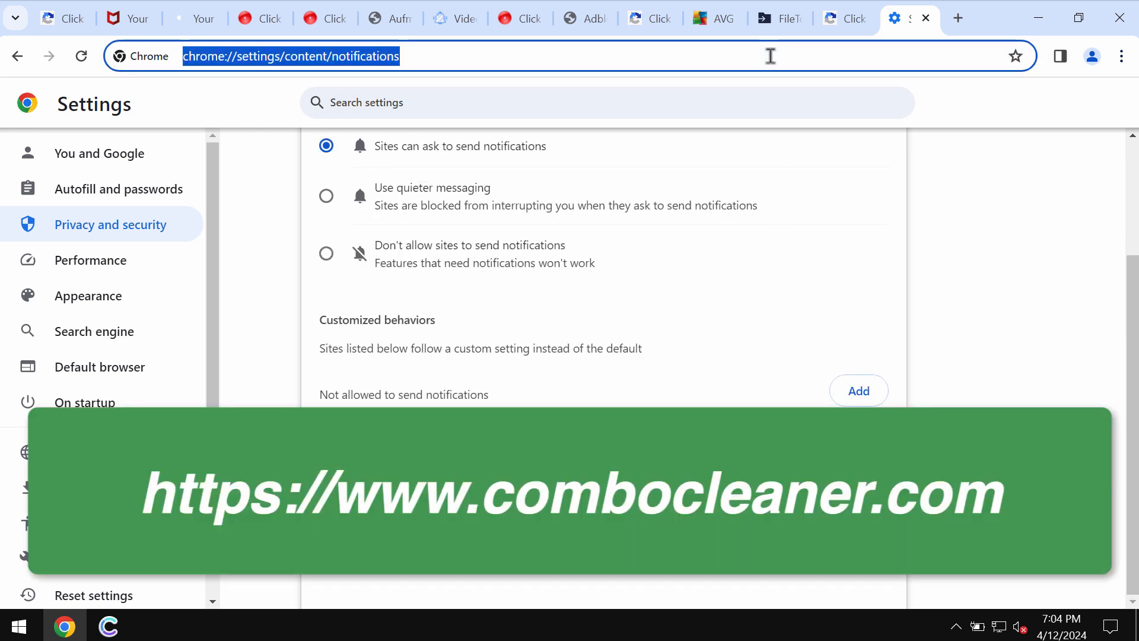
# Navigate to combocleaner.com from the address bar.
pyautogui.write('combocleaner.com')
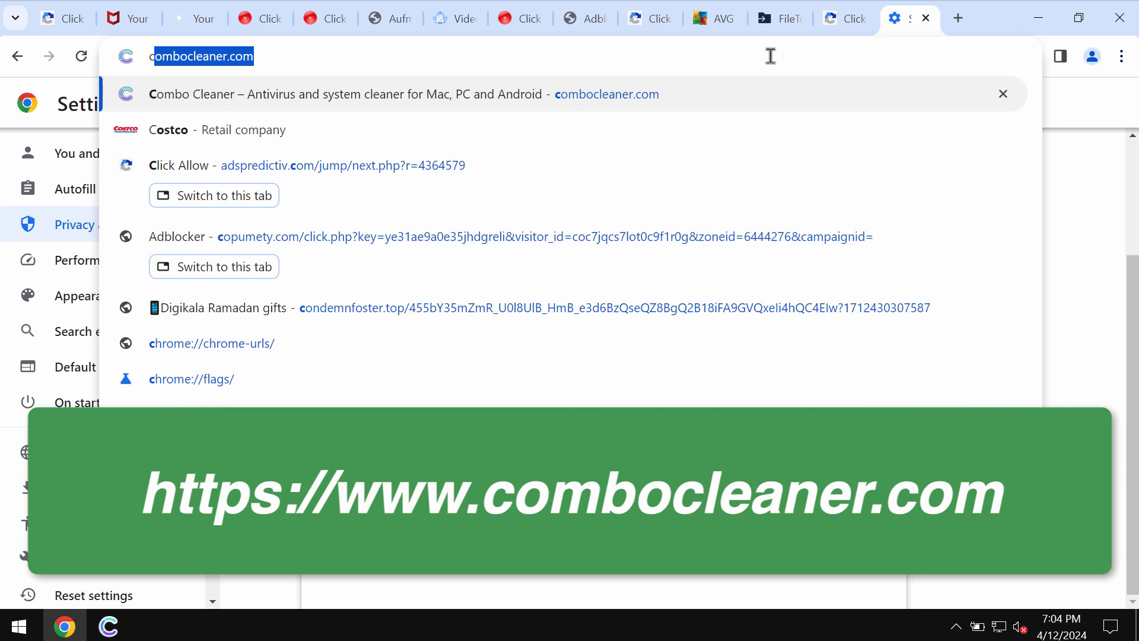
pyautogui.moveTo(745, 81)
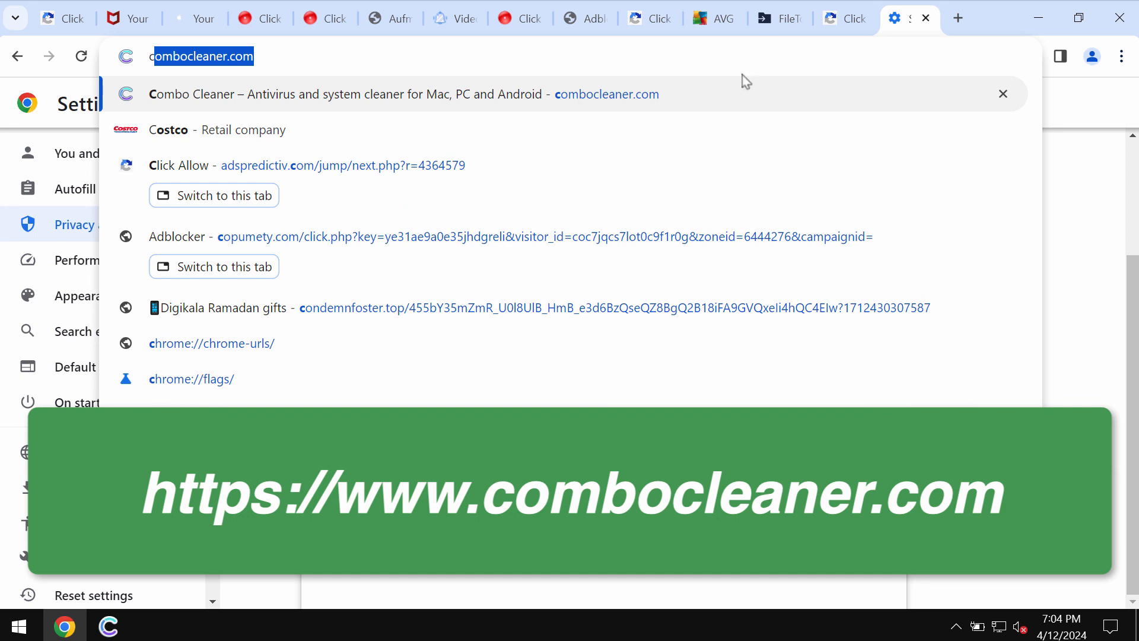
pyautogui.press('Return')
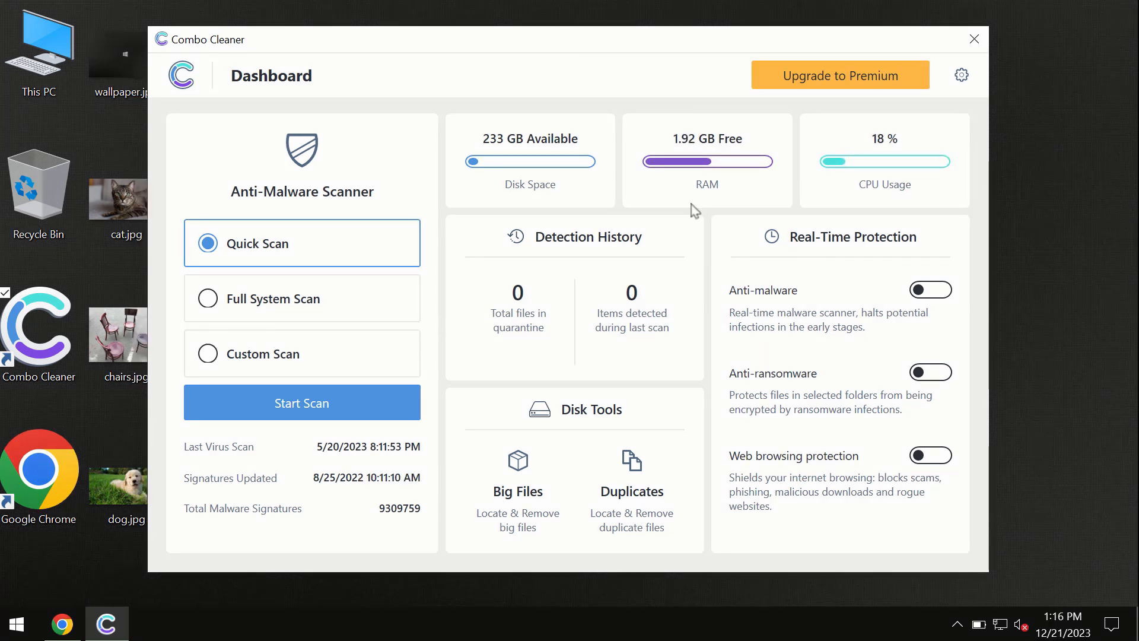
pyautogui.moveTo(448, 81)
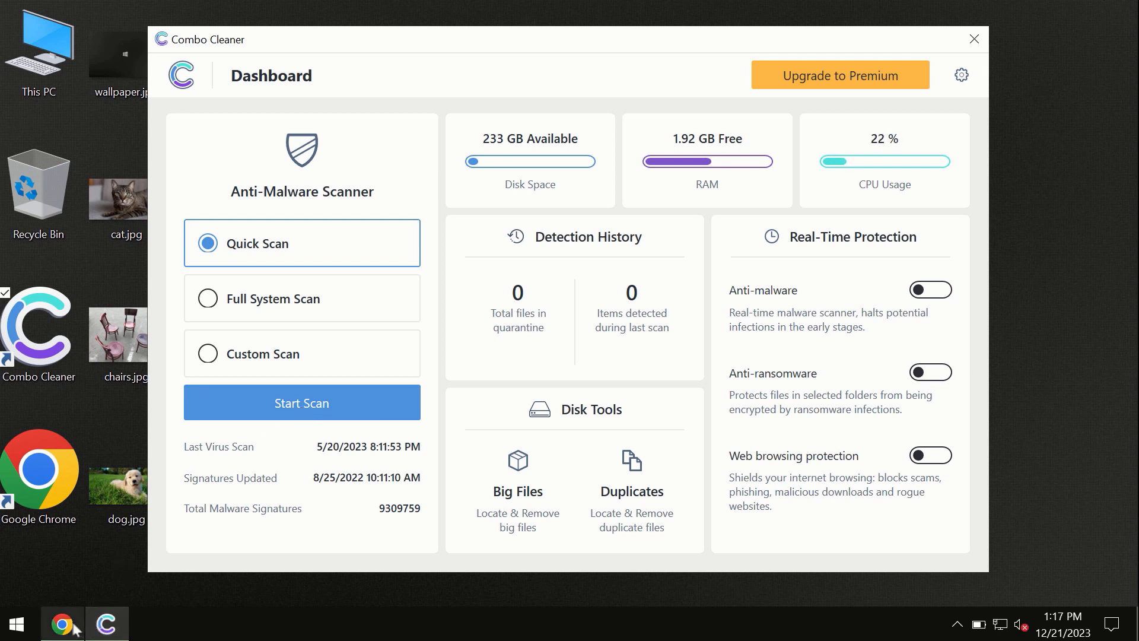
pyautogui.moveTo(61, 623)
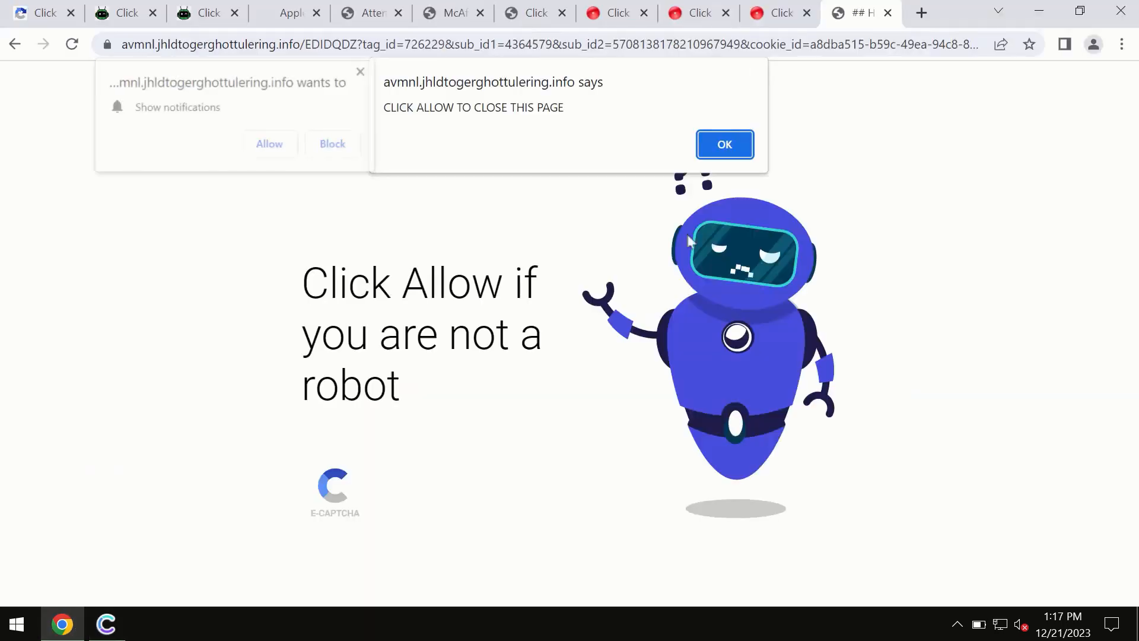
# Browse the Combo Cleaner site's platform tabs and return to the dashboard with Quick Scan selected.
pyautogui.click(723, 143)
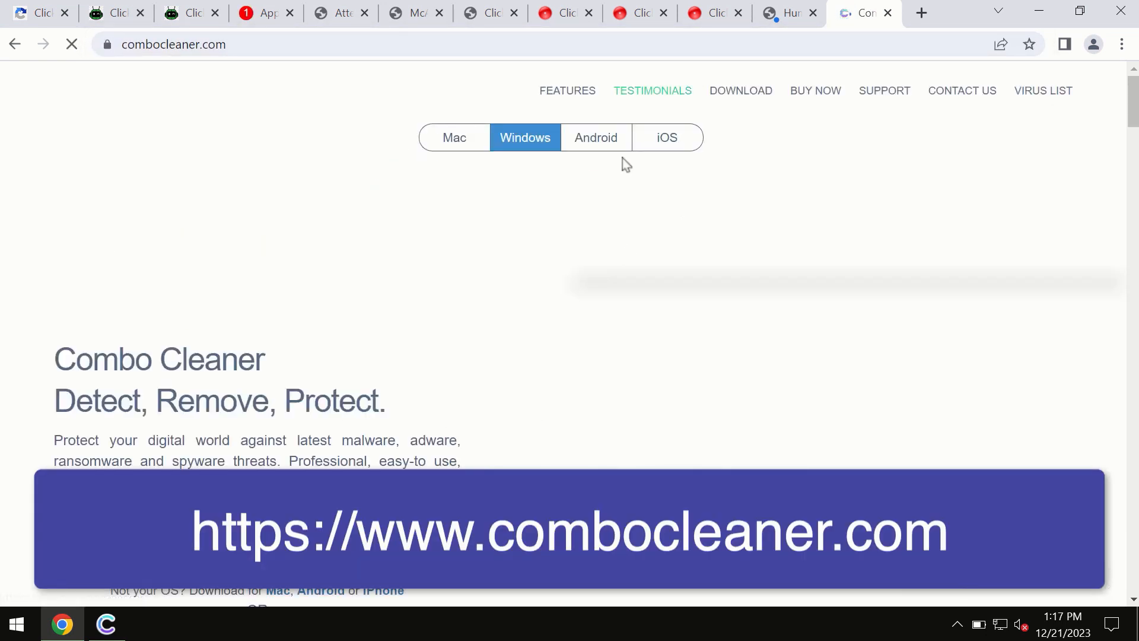
pyautogui.moveTo(435, 177)
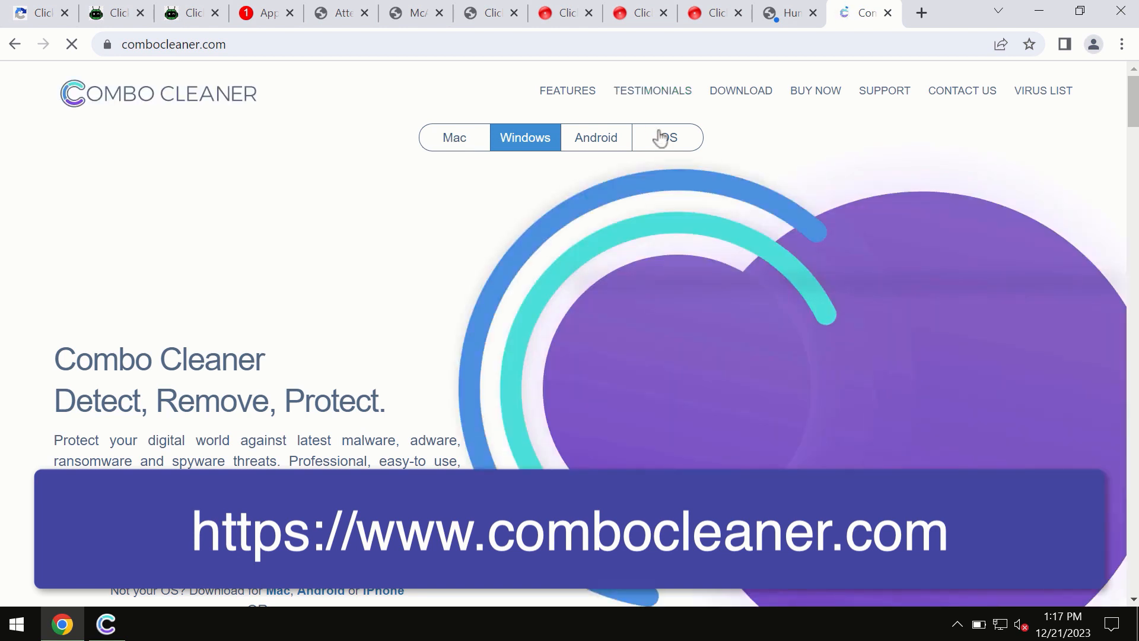
pyautogui.moveTo(608, 150)
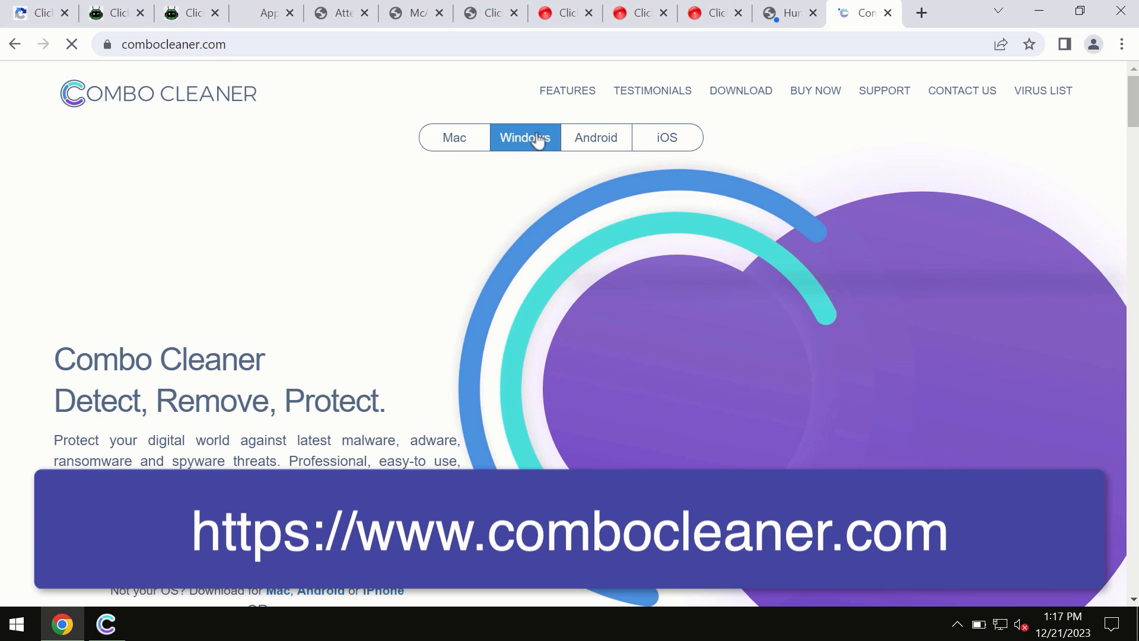
pyautogui.click(453, 138)
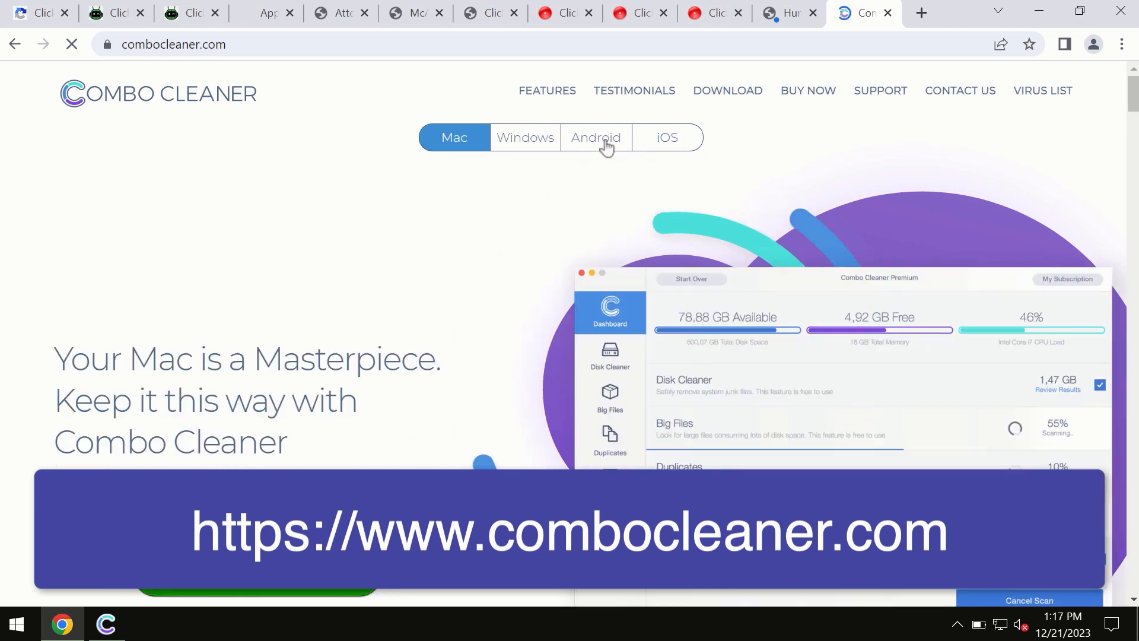
pyautogui.moveTo(357, 53)
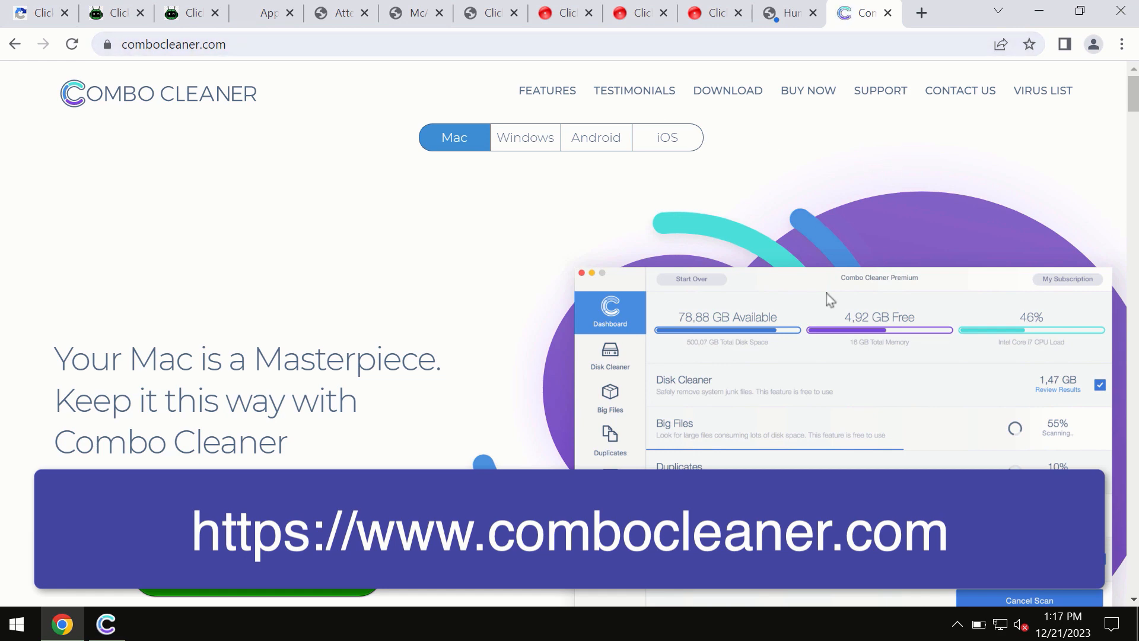
pyautogui.click(666, 138)
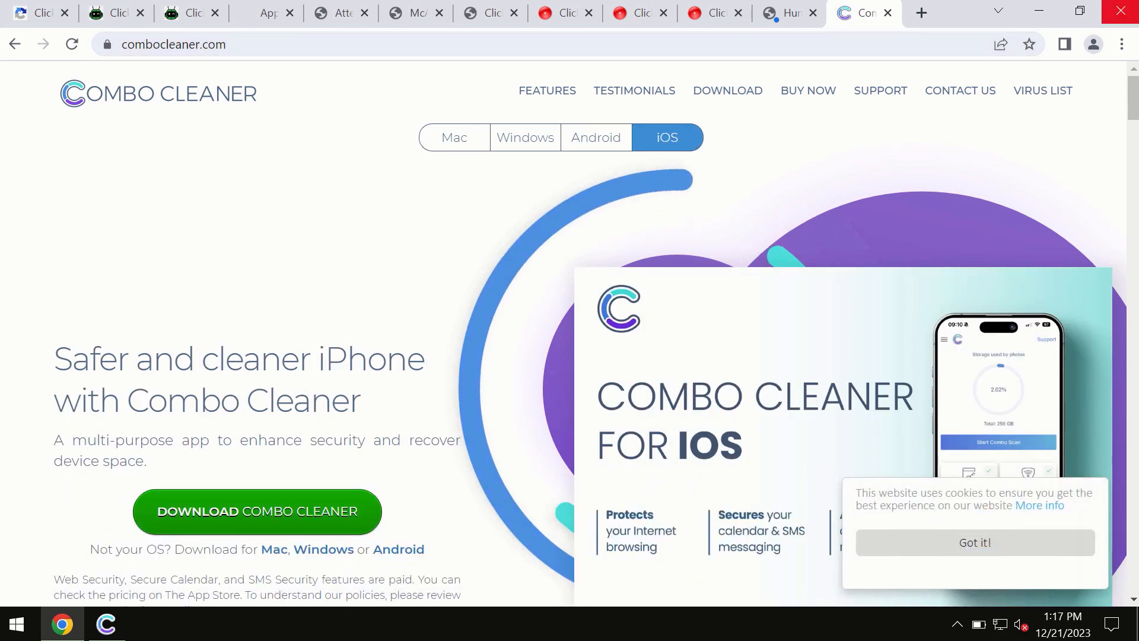
pyautogui.click(105, 624)
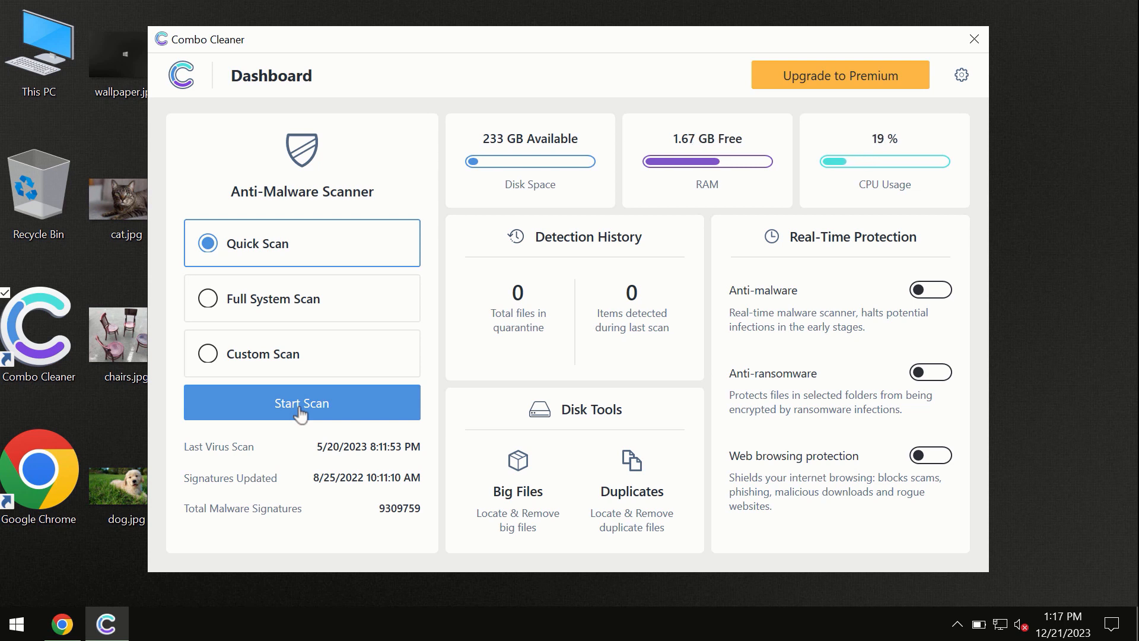
# Start a Combo Cleaner quick scan, which detects 6 spam ad items in Chrome's user data.
pyautogui.click(300, 402)
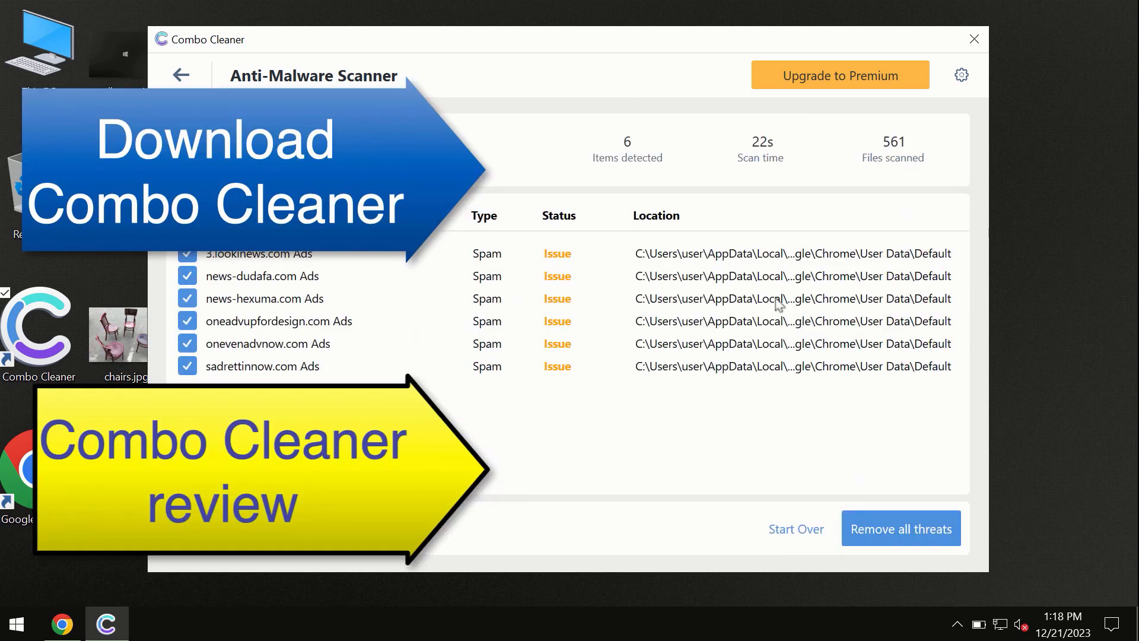
pyautogui.moveTo(599, 53)
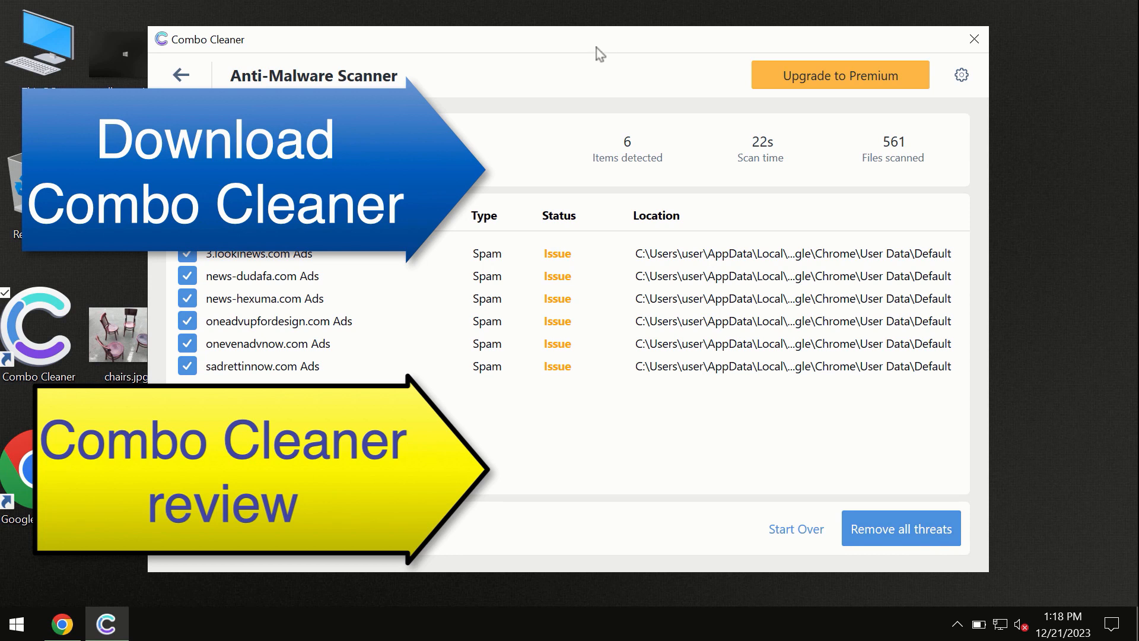
pyautogui.moveTo(725, 115)
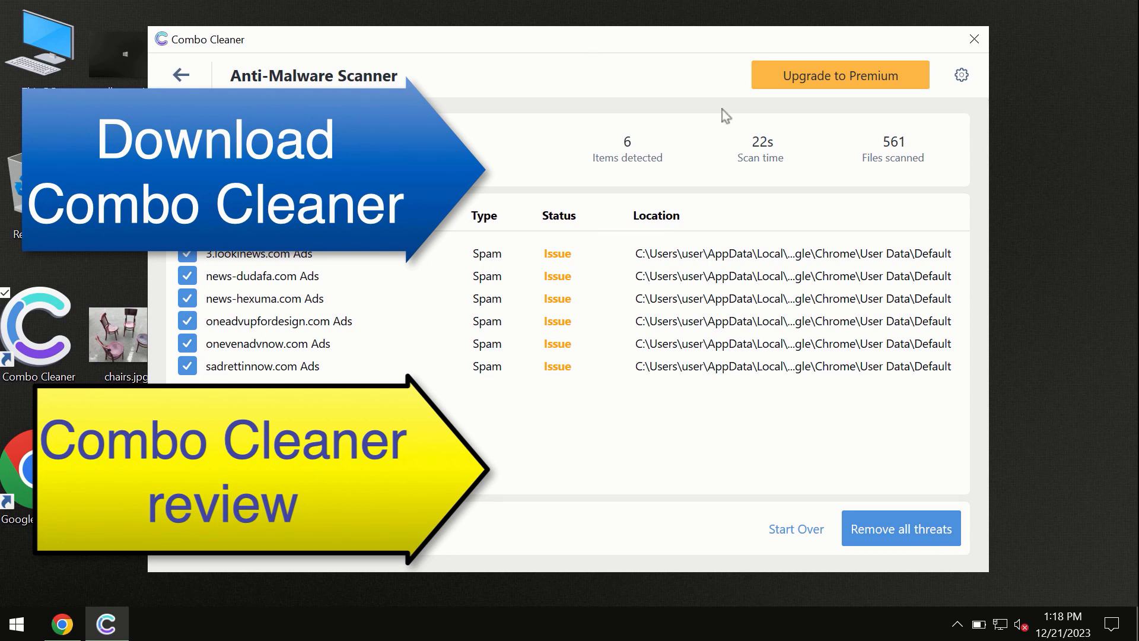
pyautogui.moveTo(816, 87)
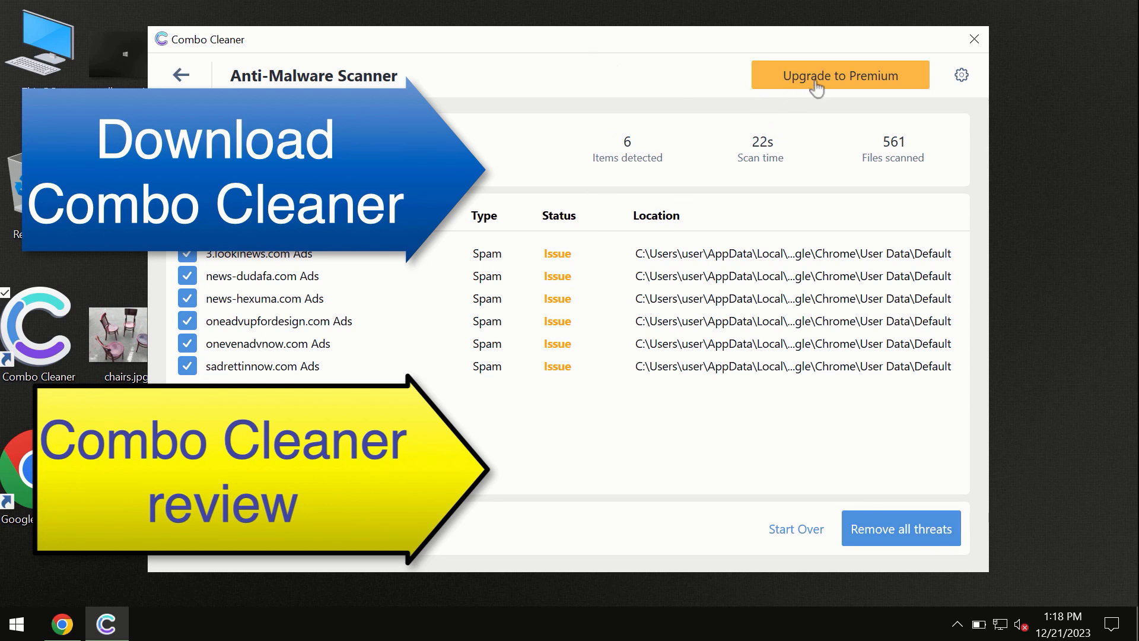
# From the scan results, go to the Get Combo Cleaner Premium upgrade page.
pyautogui.click(838, 74)
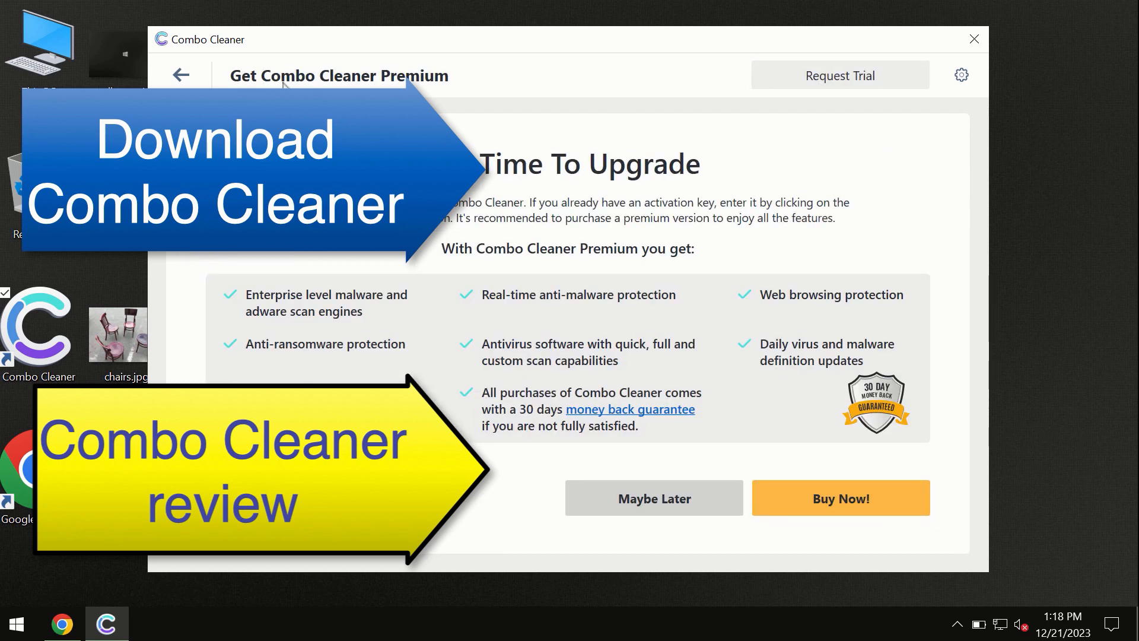